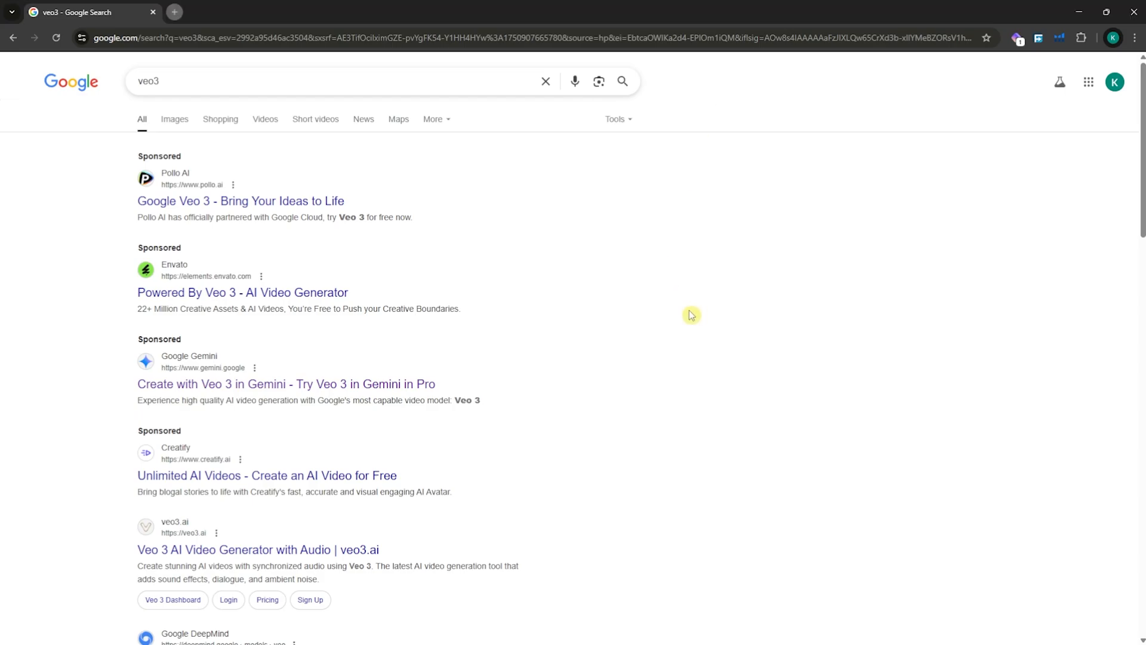
pyautogui.moveTo(220, 119)
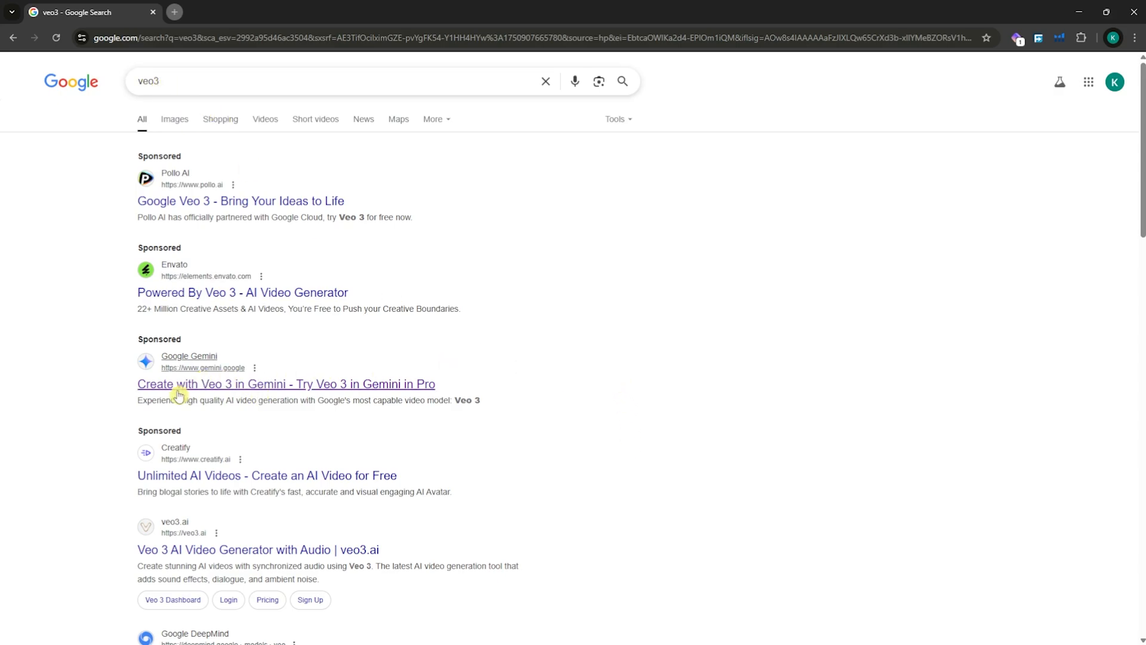
# Scroll the veo3 results and open Google DeepMind's Veo page
pyautogui.scroll(-3)
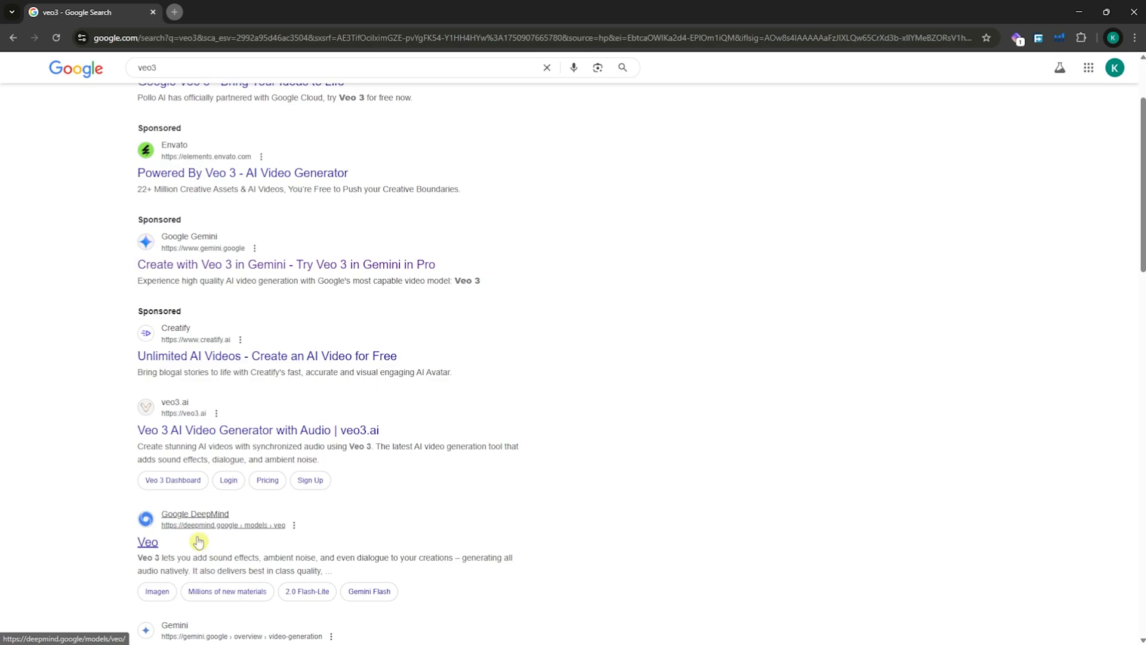
pyautogui.scroll(-3)
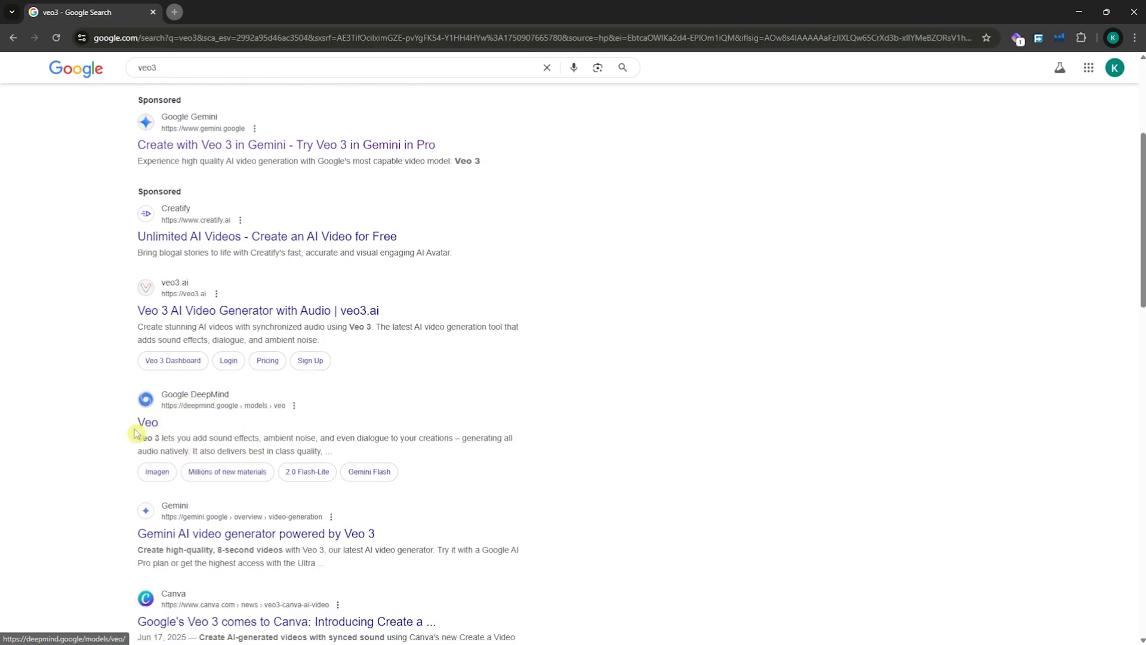
pyautogui.click(147, 423)
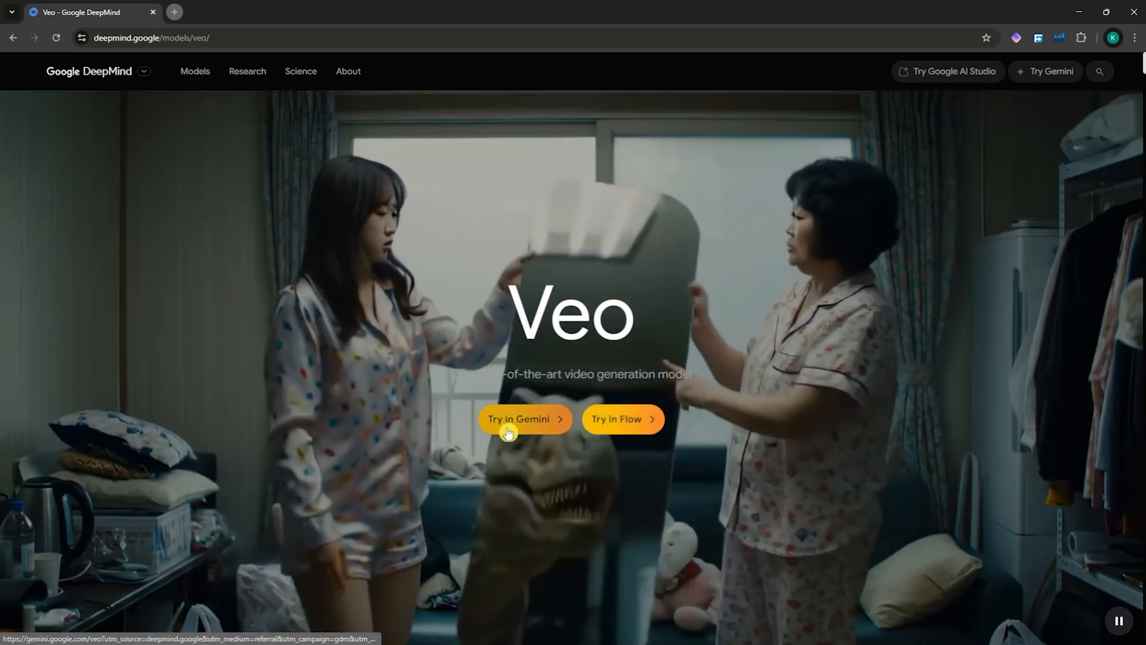
# Launch Try in Gemini, review the Free plan, and choose Get started under Google AI Pro
pyautogui.click(519, 419)
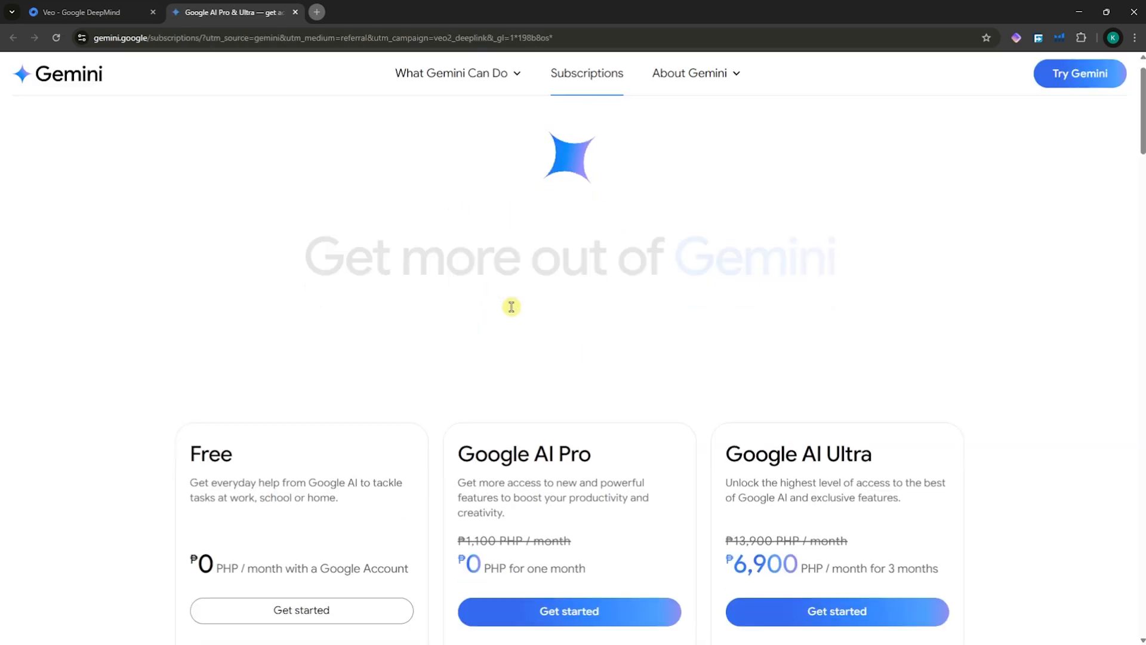
pyautogui.scroll(-3)
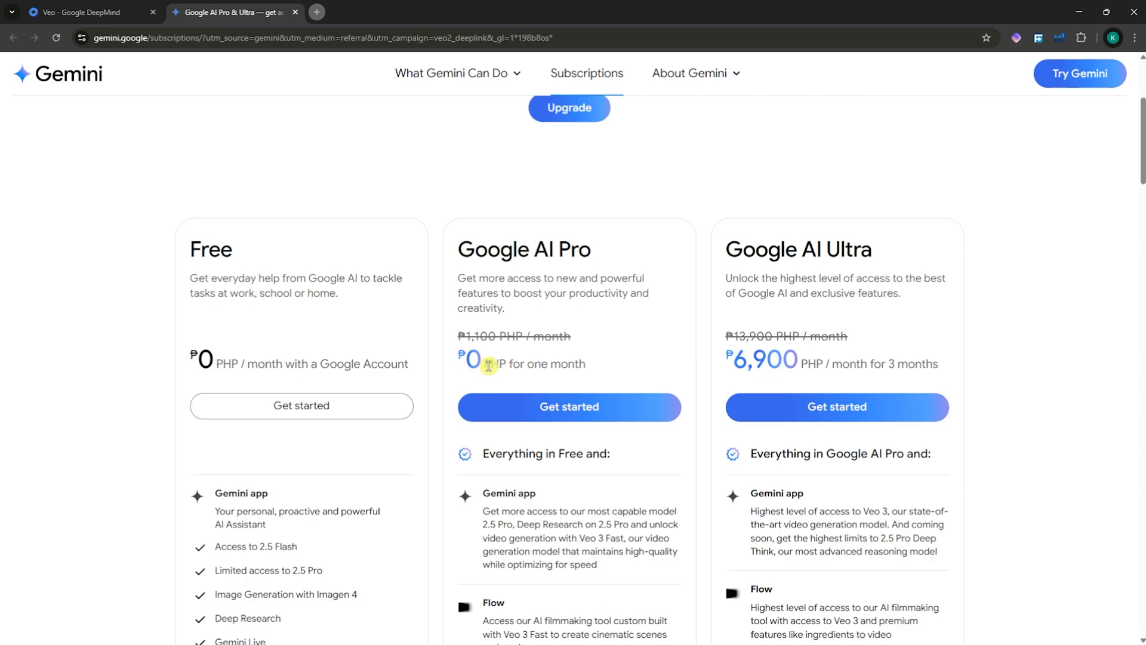
pyautogui.doubleClick(210, 249)
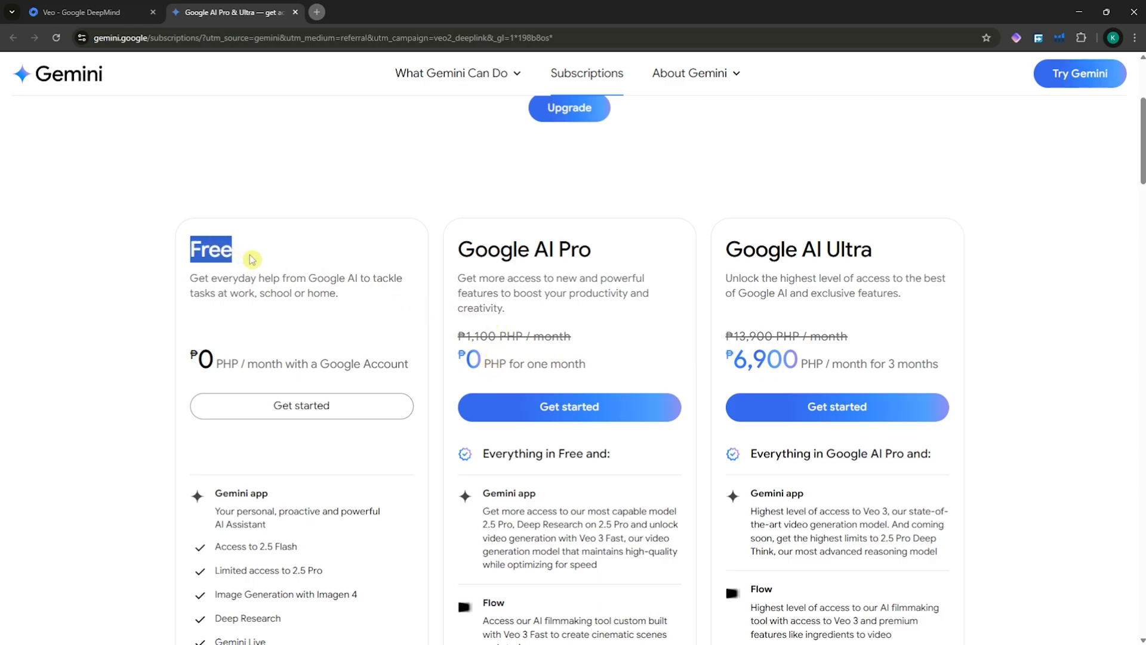
pyautogui.moveTo(475, 248)
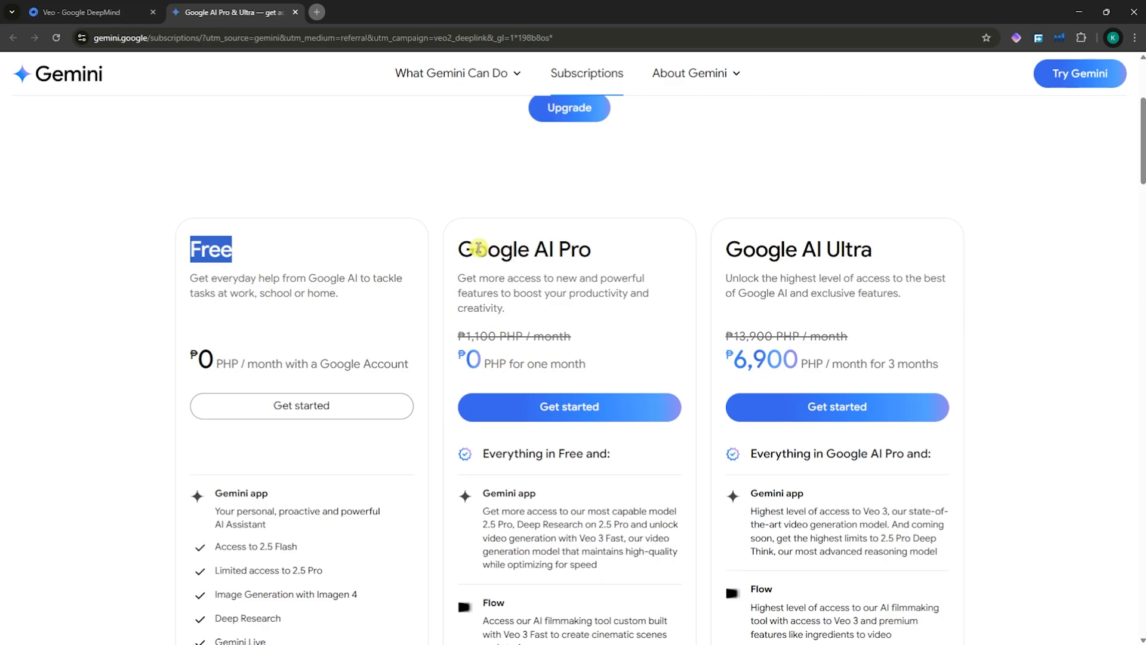
pyautogui.moveTo(481, 291)
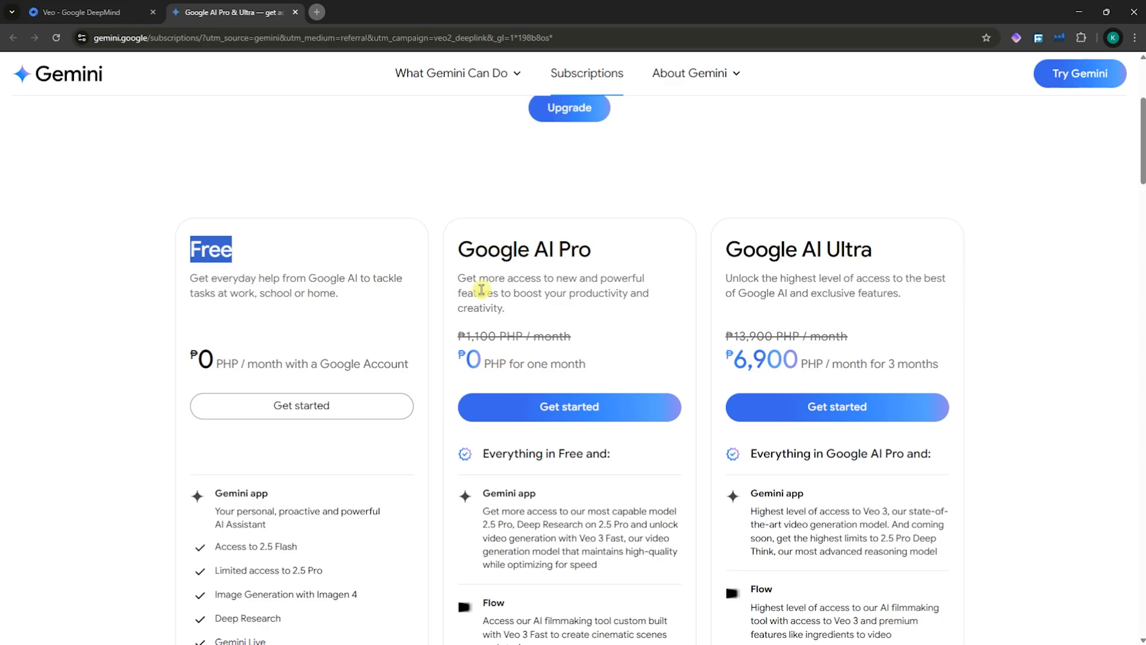
pyautogui.moveTo(478, 366)
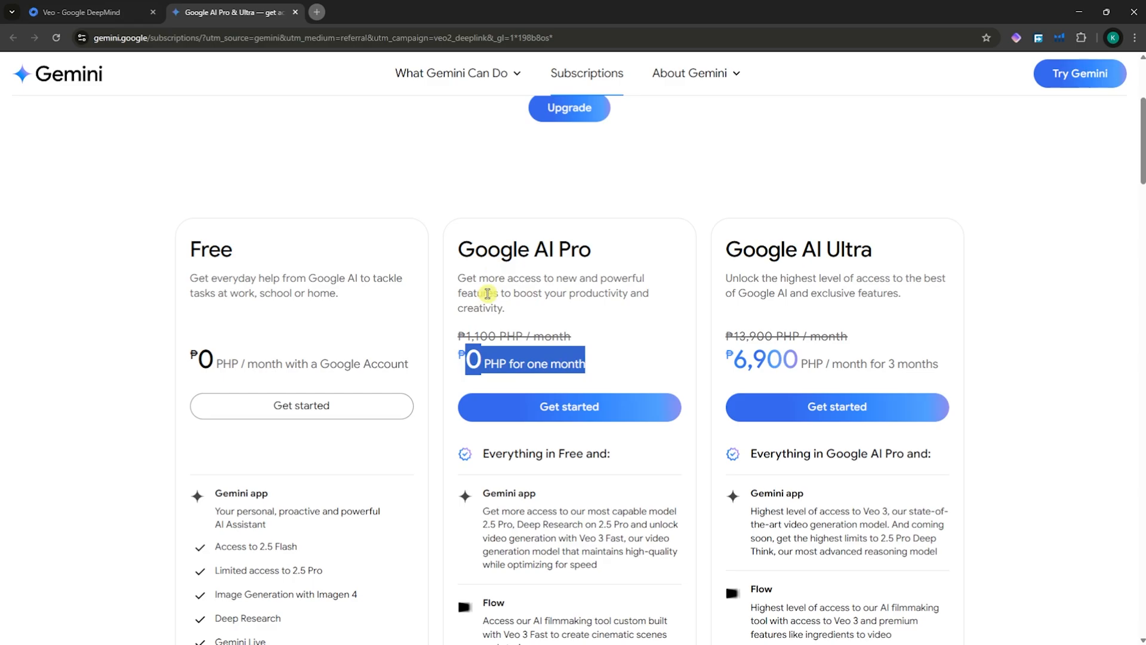
pyautogui.moveTo(512, 329)
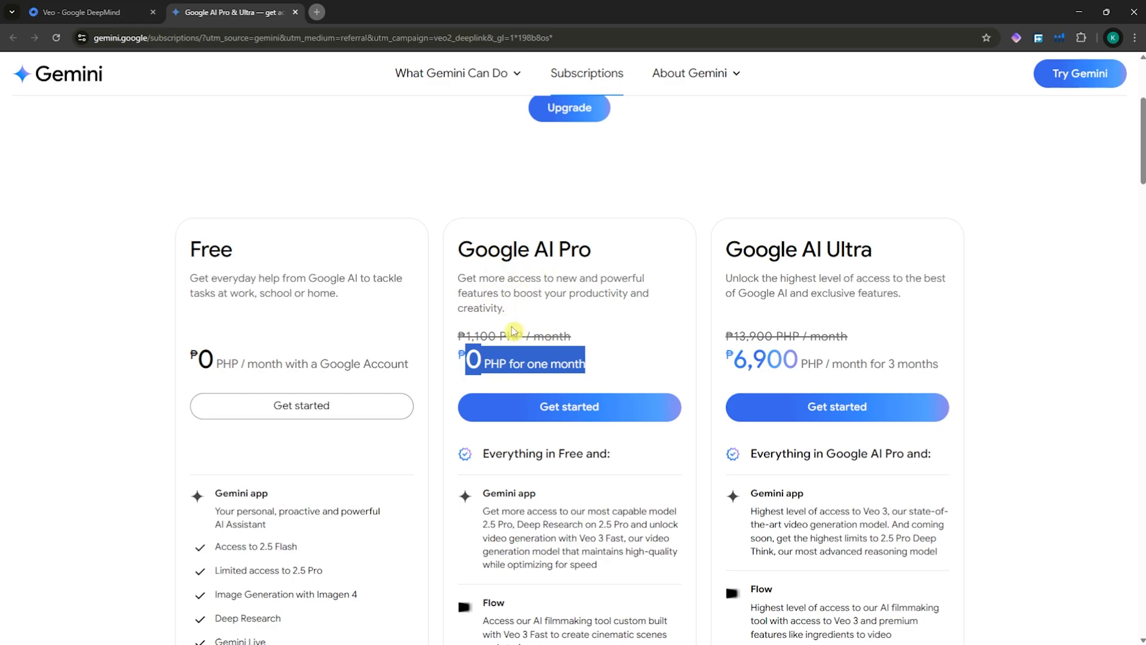
pyautogui.click(568, 406)
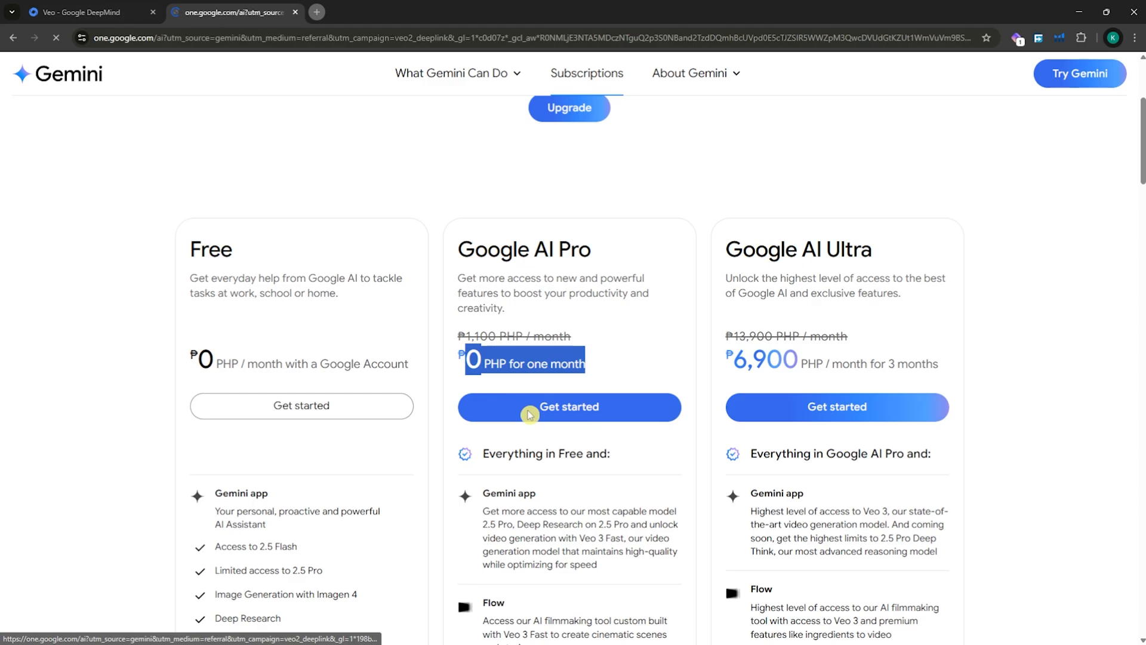
# Request the Google AI Pro (2 TB) free-trial checkout via Google Play, then return to the Veo page for Flow
pyautogui.click(568, 406)
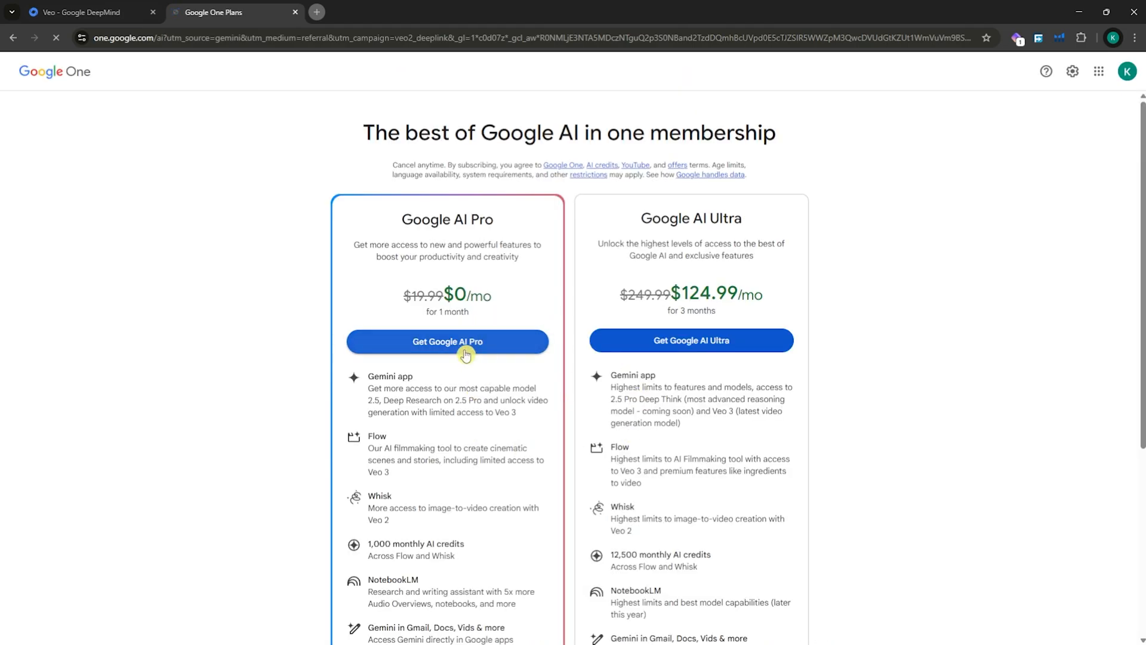
pyautogui.click(447, 340)
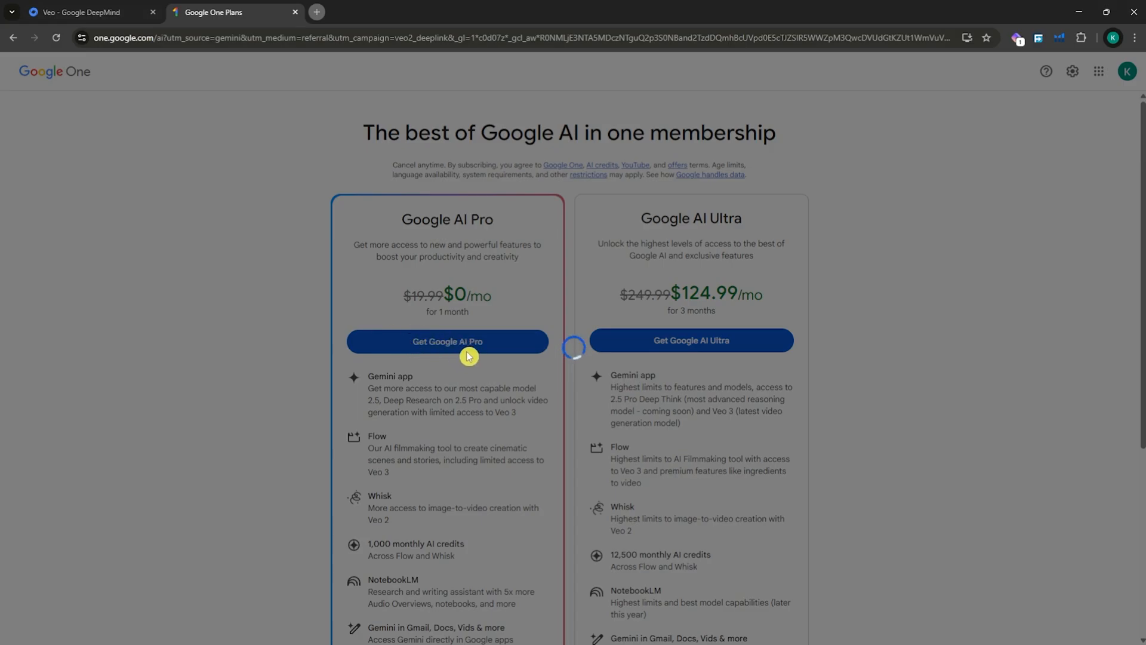
pyautogui.click(447, 340)
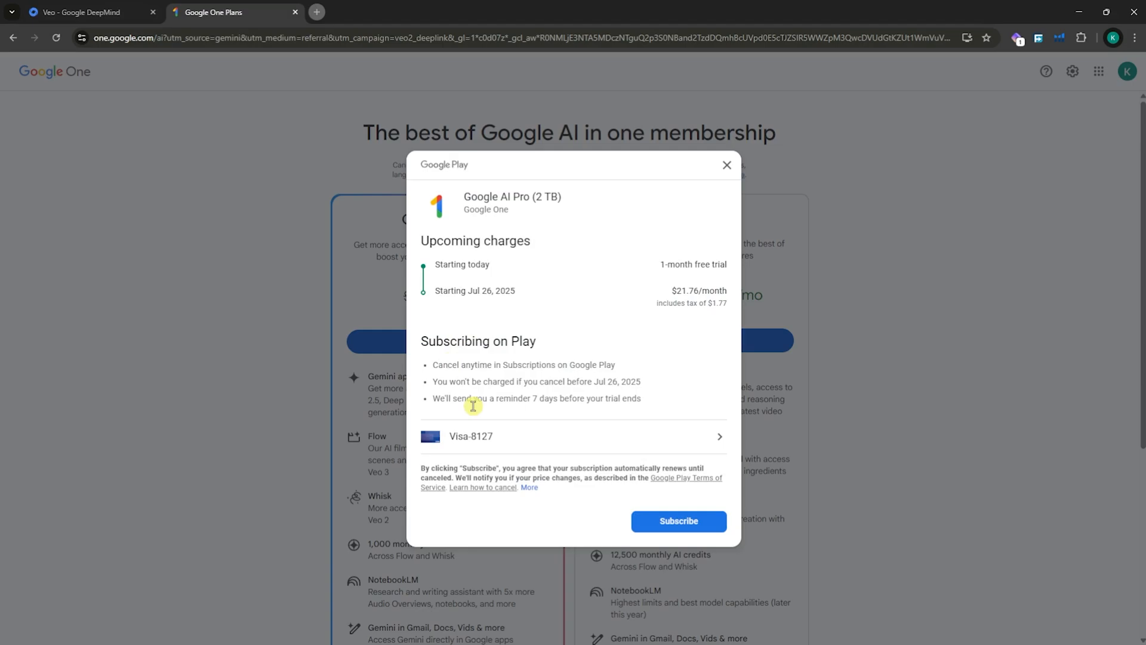
pyautogui.moveTo(511, 437)
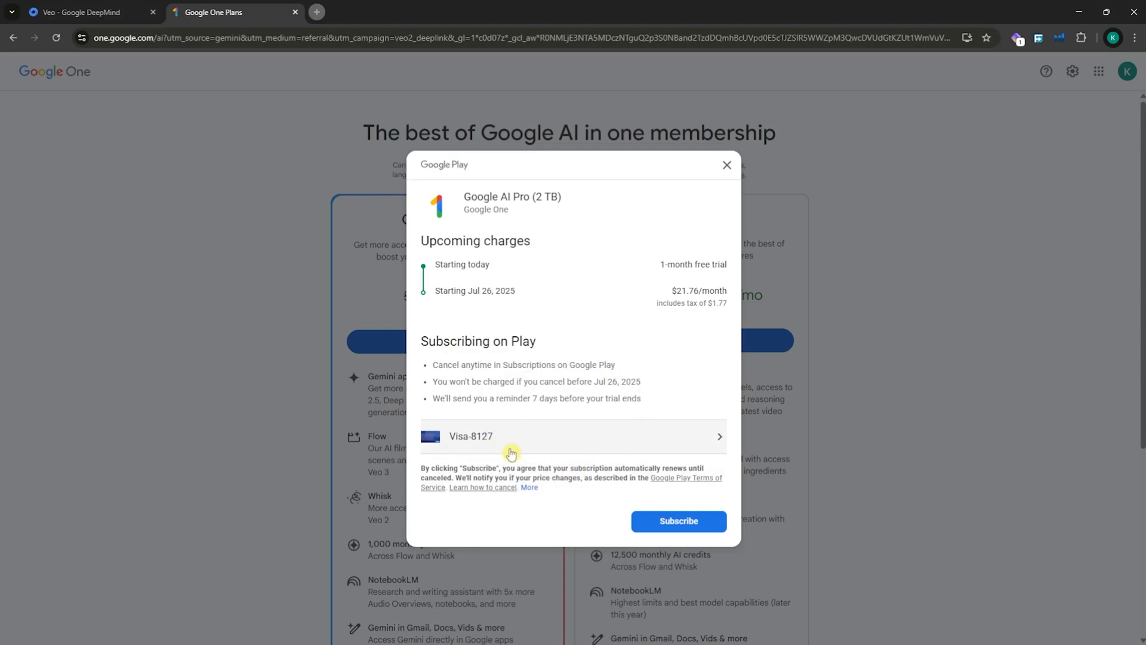
pyautogui.moveTo(679, 522)
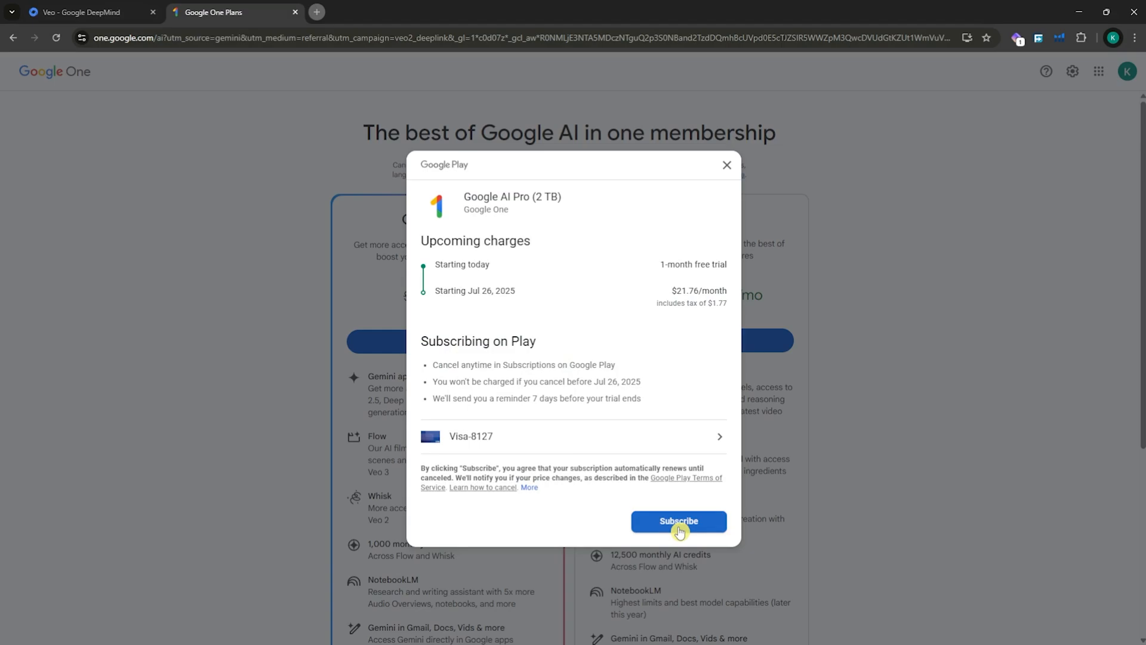
pyautogui.moveTo(540, 309)
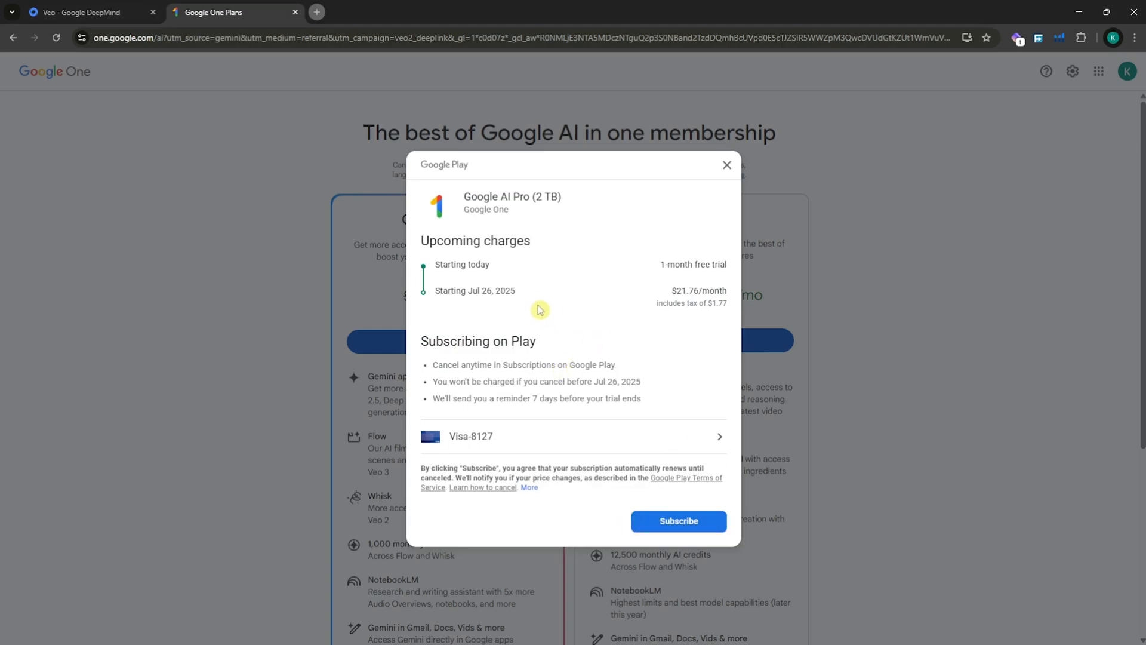
pyautogui.moveTo(699, 285)
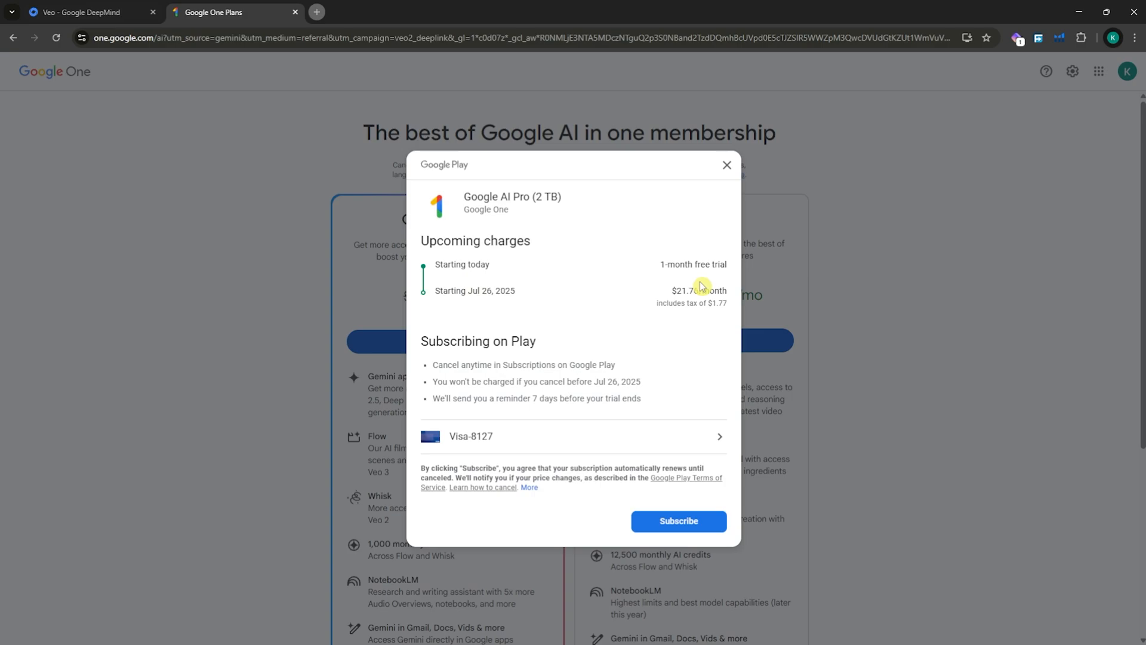
pyautogui.moveTo(699, 279)
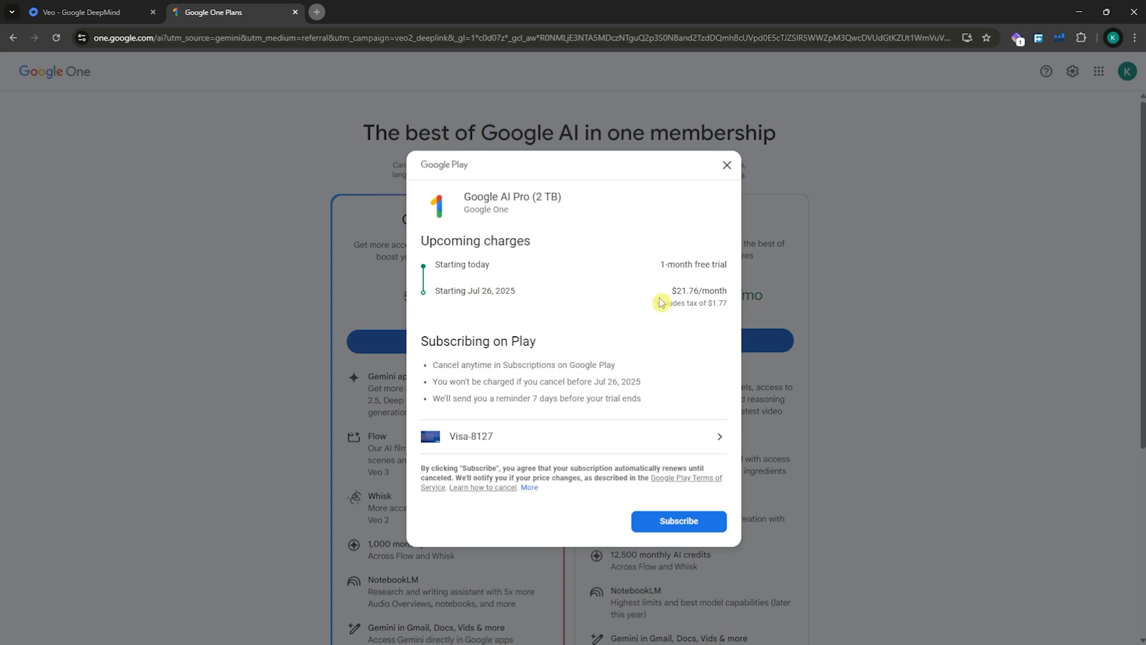
pyautogui.moveTo(594, 283)
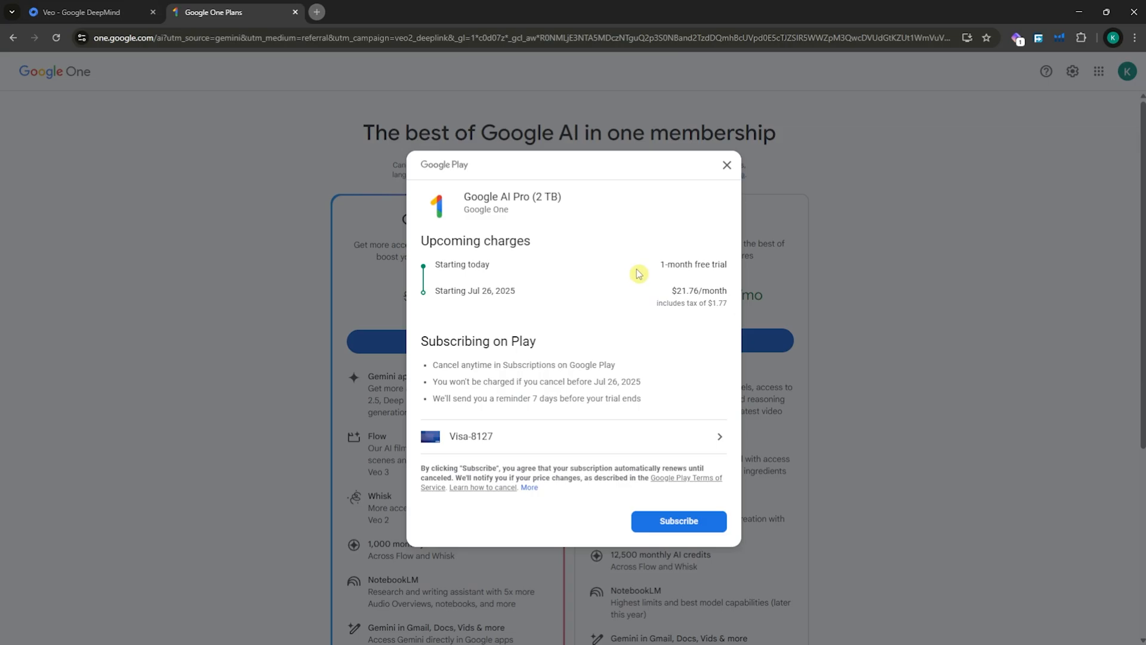
pyautogui.click(87, 12)
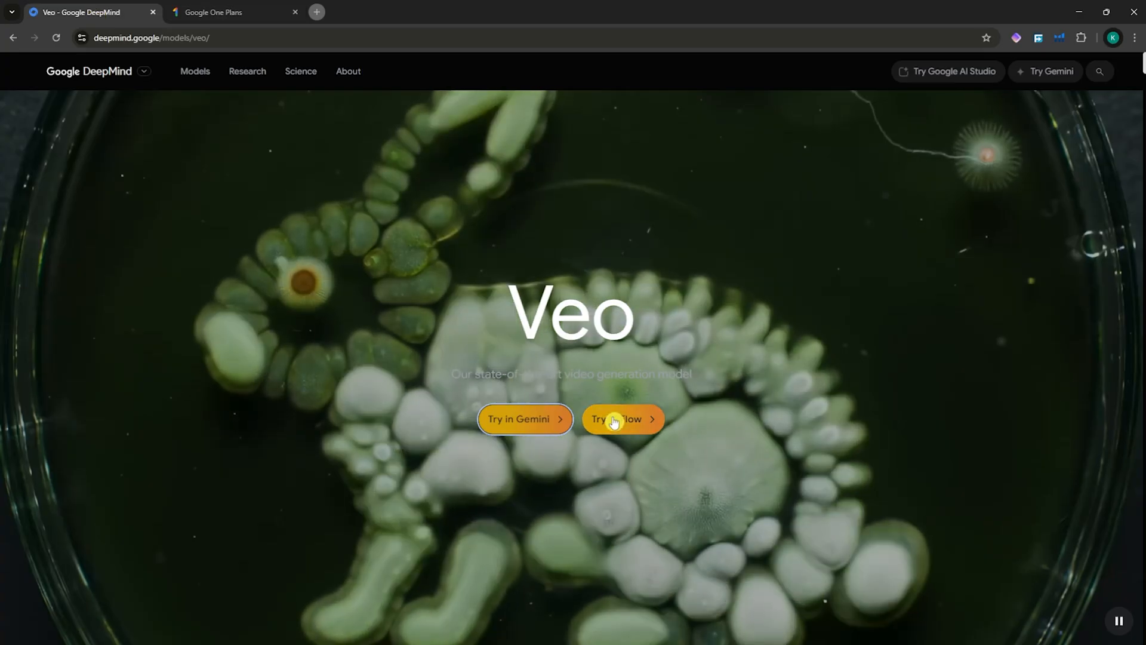
# Enter Flow via Create with Flow and sign in with a Google account
pyautogui.click(619, 419)
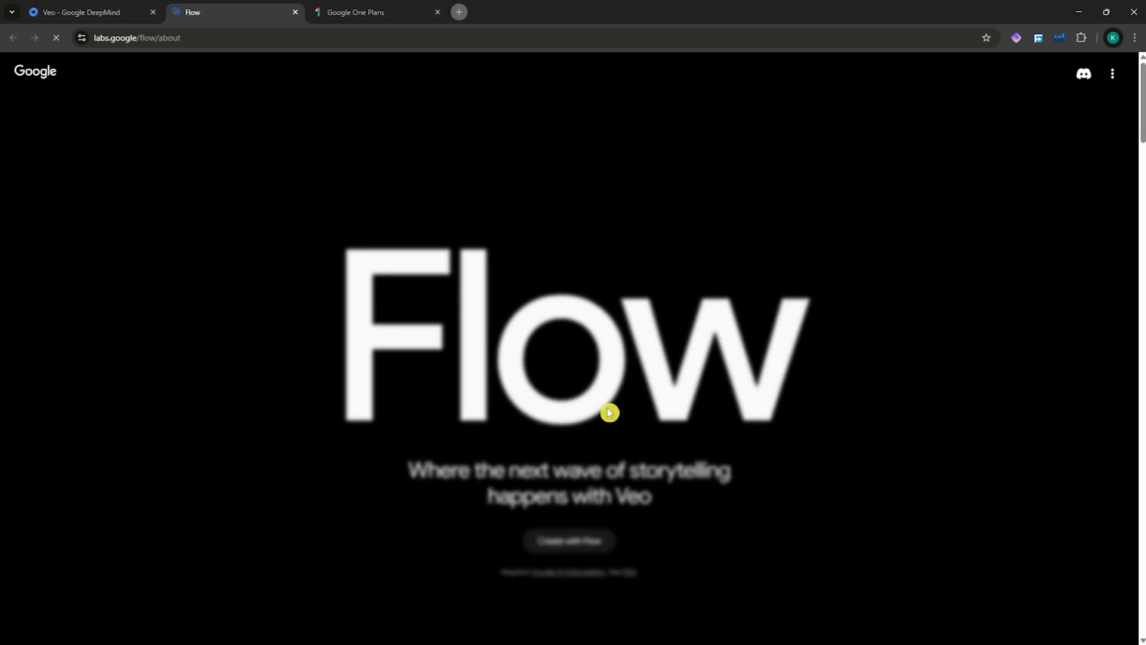
pyautogui.click(570, 541)
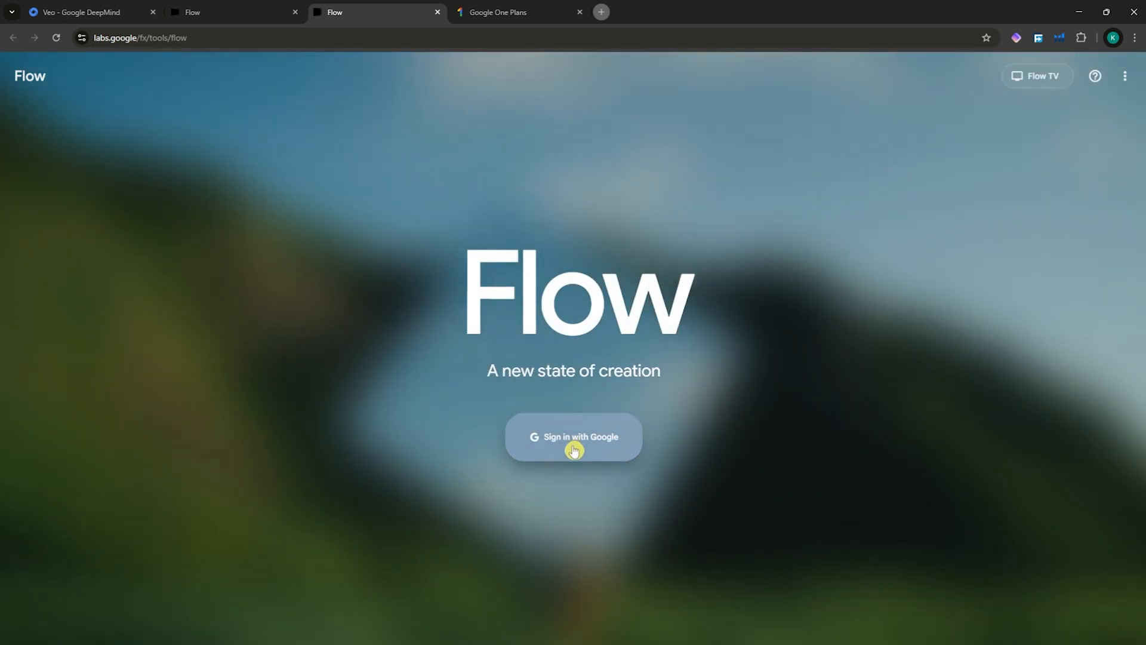
pyautogui.click(573, 437)
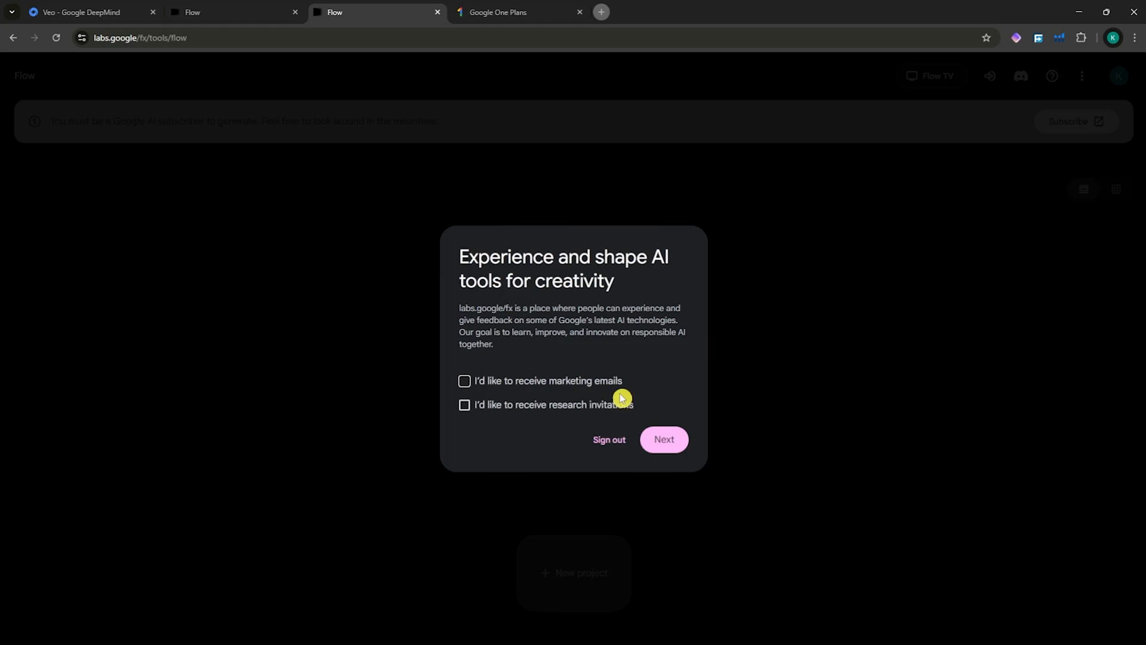
pyautogui.moveTo(530, 420)
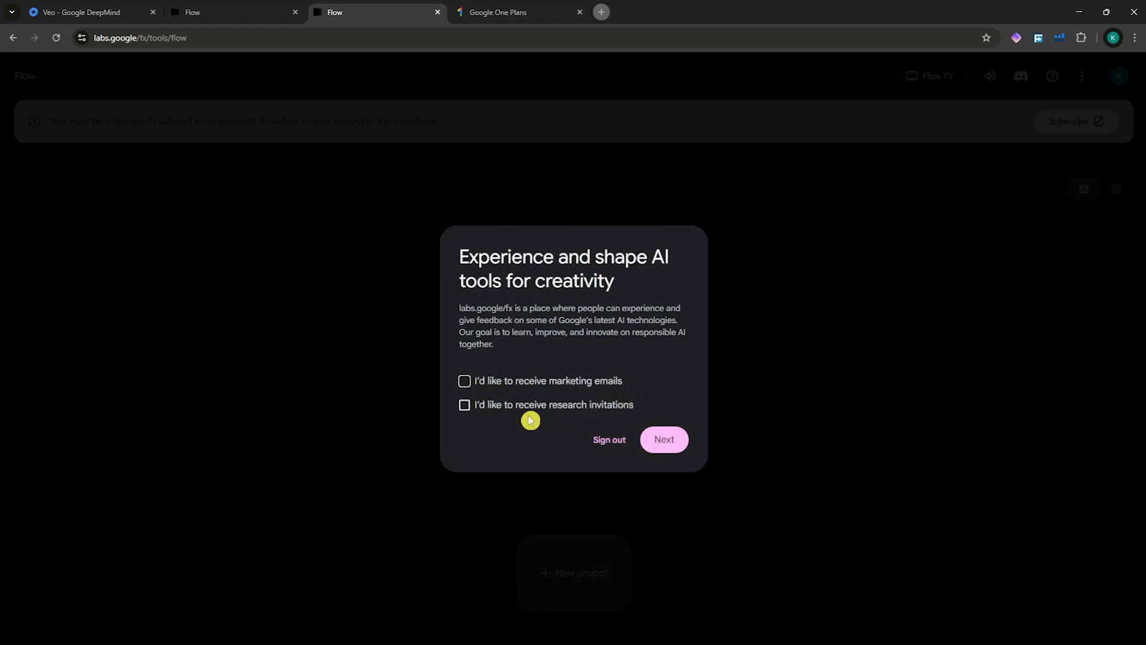
# Complete the Labs welcome notice and accept the privacy policy to reach the empty projects screen
pyautogui.click(662, 440)
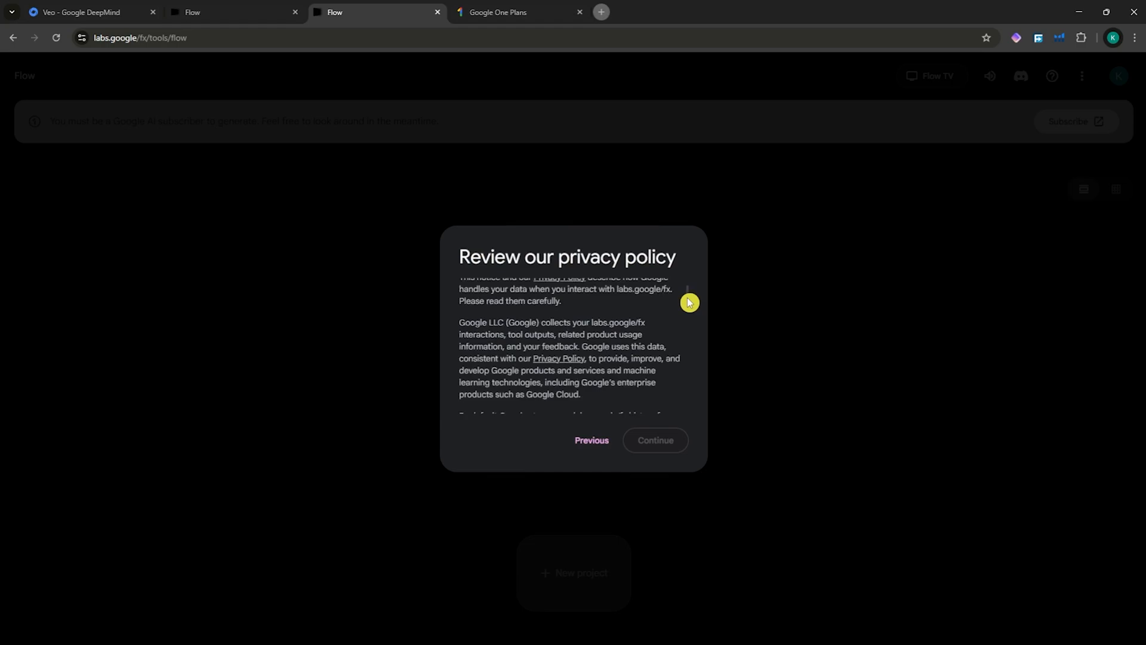
pyautogui.click(655, 440)
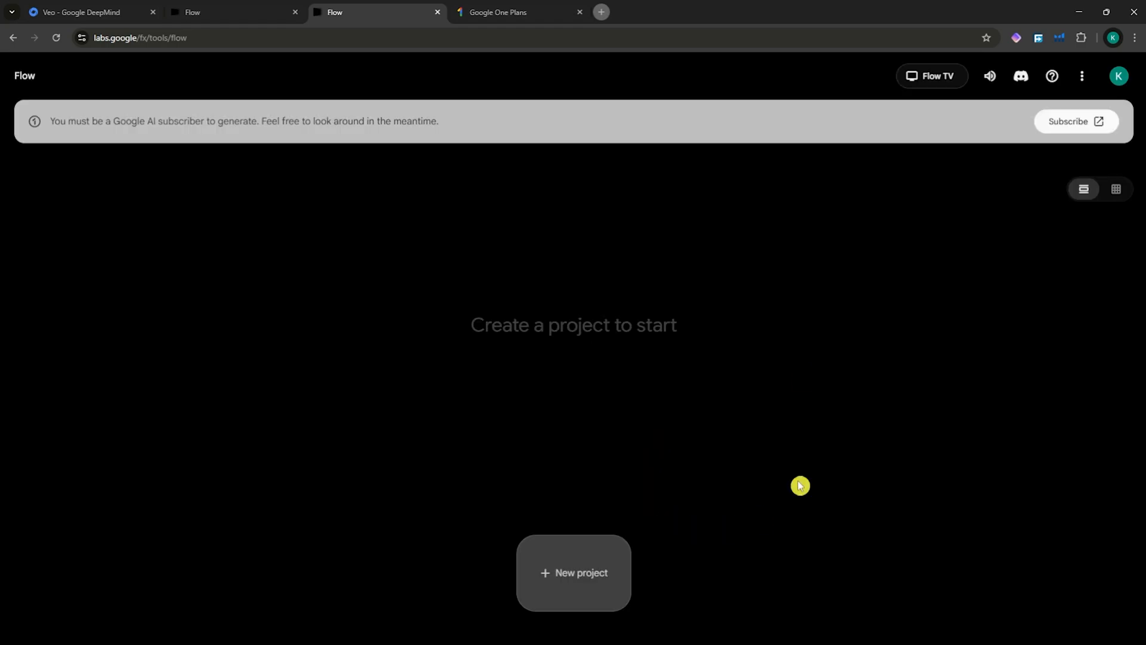
pyautogui.moveTo(521, 236)
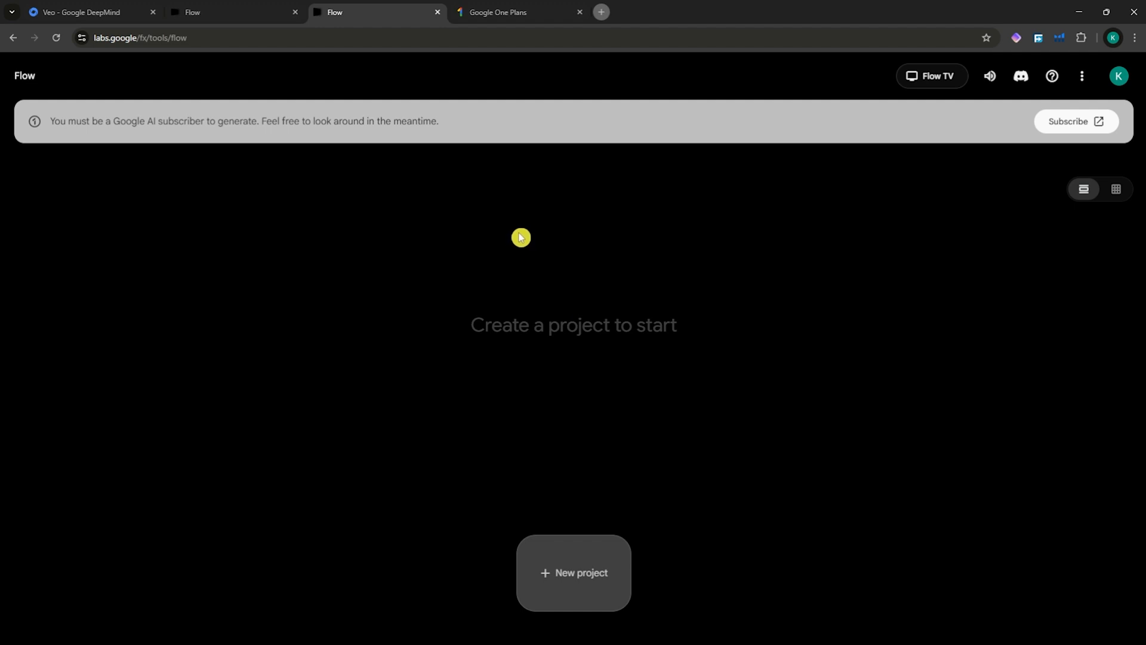
# Highlight the subscriber-only notice, create a new Flow project, and follow its Subscribe link
pyautogui.moveTo(50, 120); pyautogui.dragTo(182, 120)
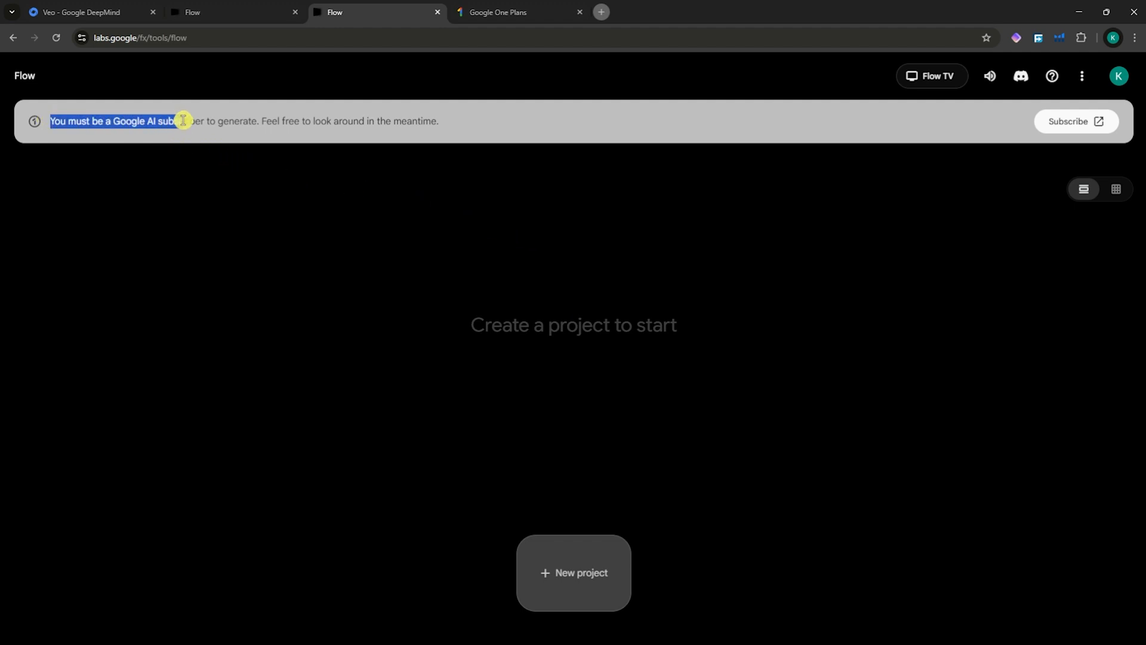
pyautogui.moveTo(182, 120); pyautogui.dragTo(408, 121)
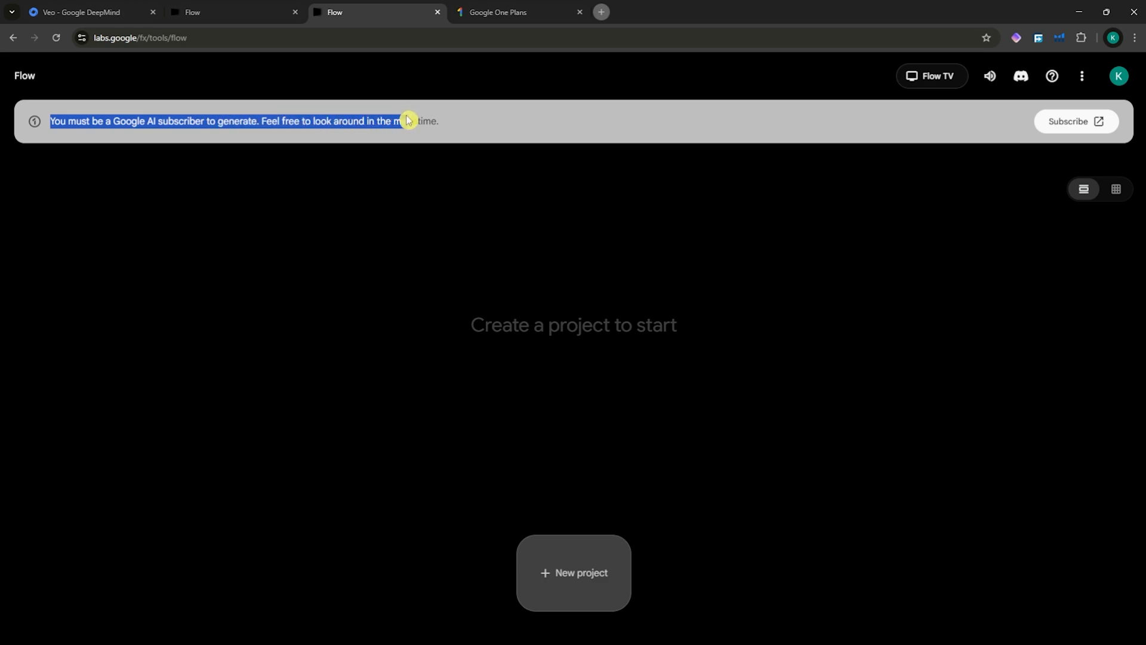
pyautogui.click(573, 572)
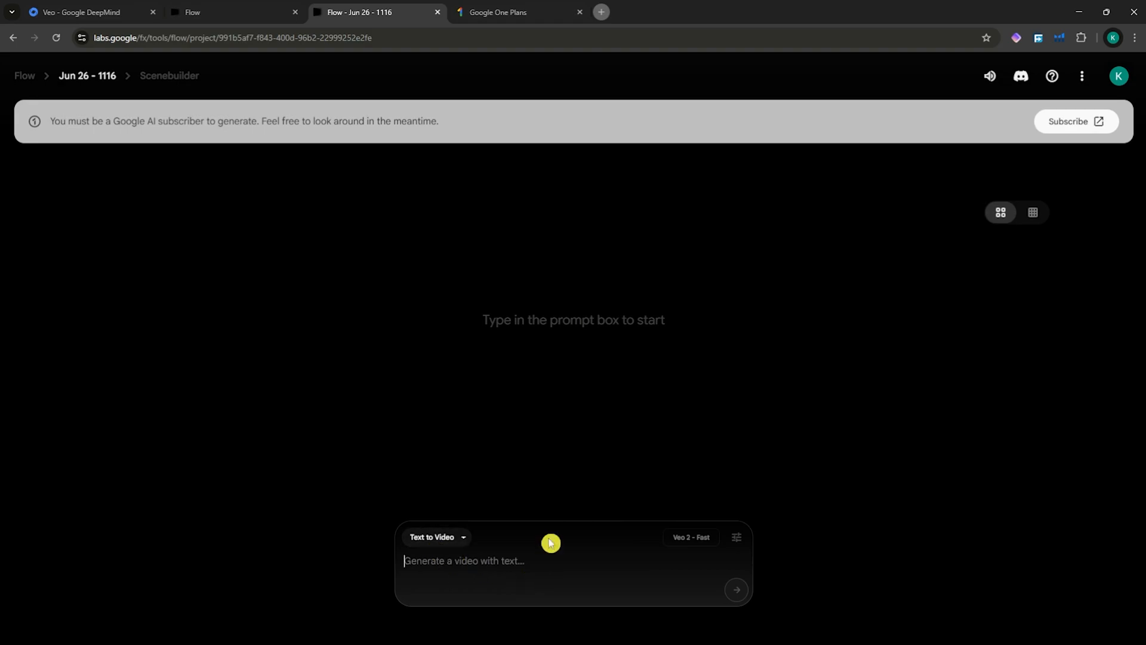
pyautogui.moveTo(959, 177)
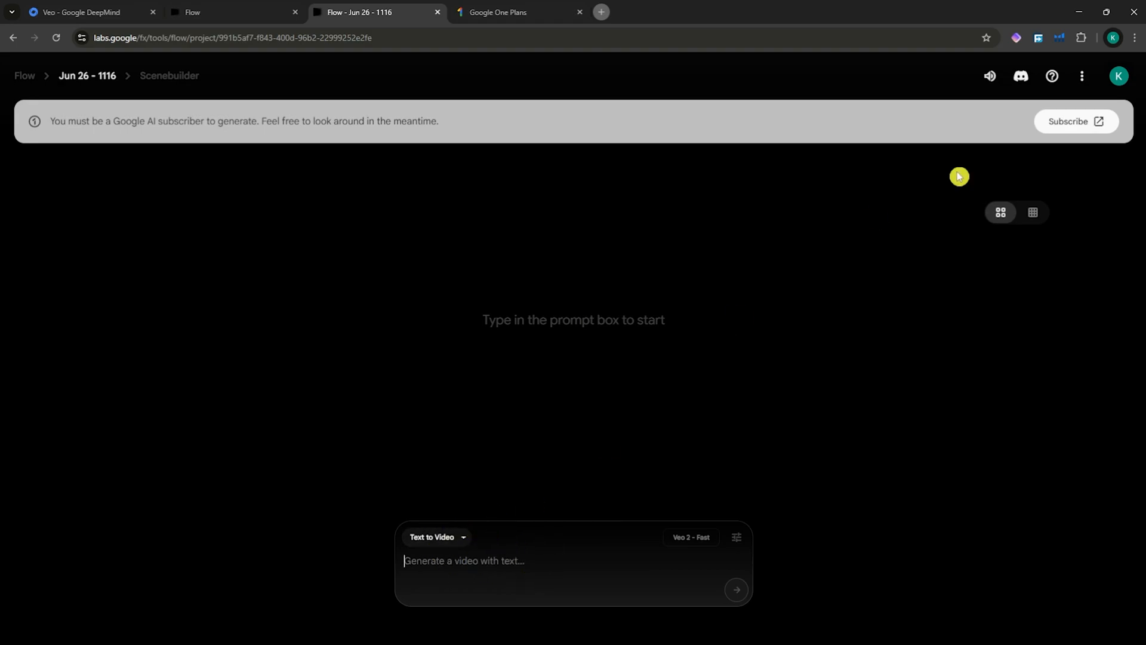
pyautogui.click(1074, 122)
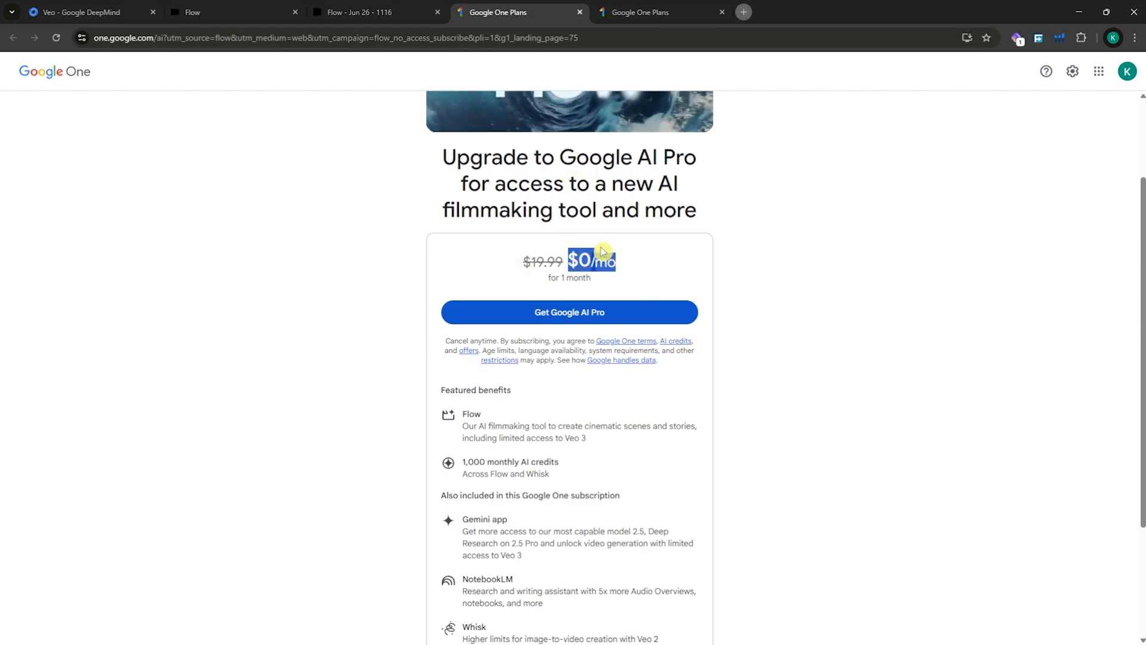
# Scroll the Google AI Pro upgrade page to review the Pro and Ultra plan comparison
pyautogui.scroll(3)
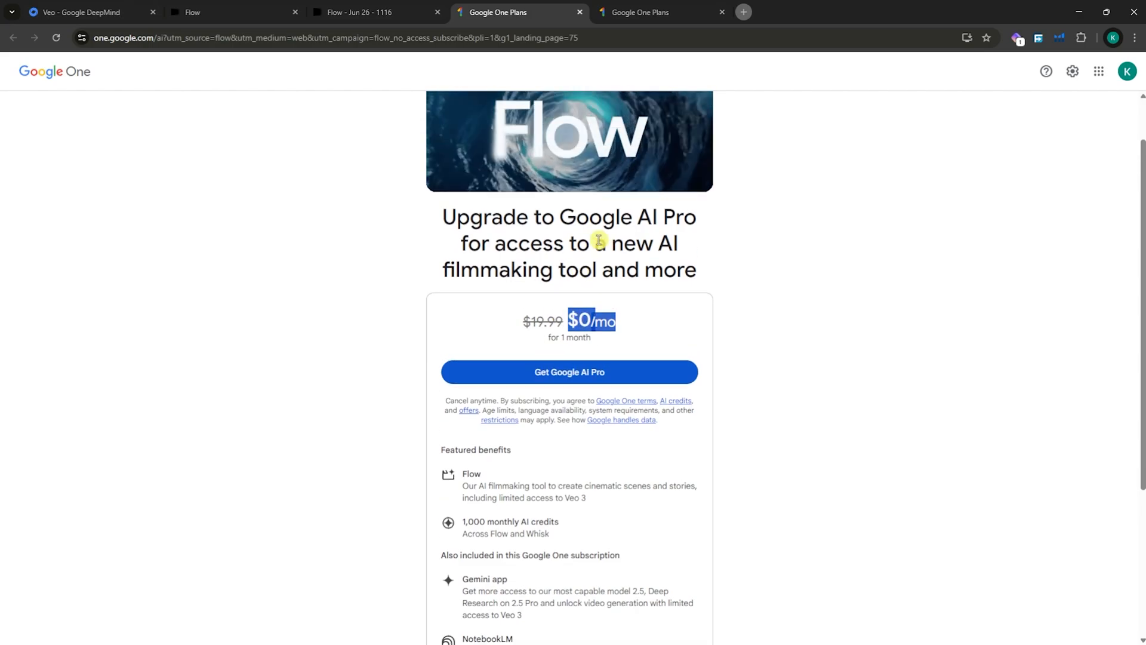
pyautogui.scroll(-3)
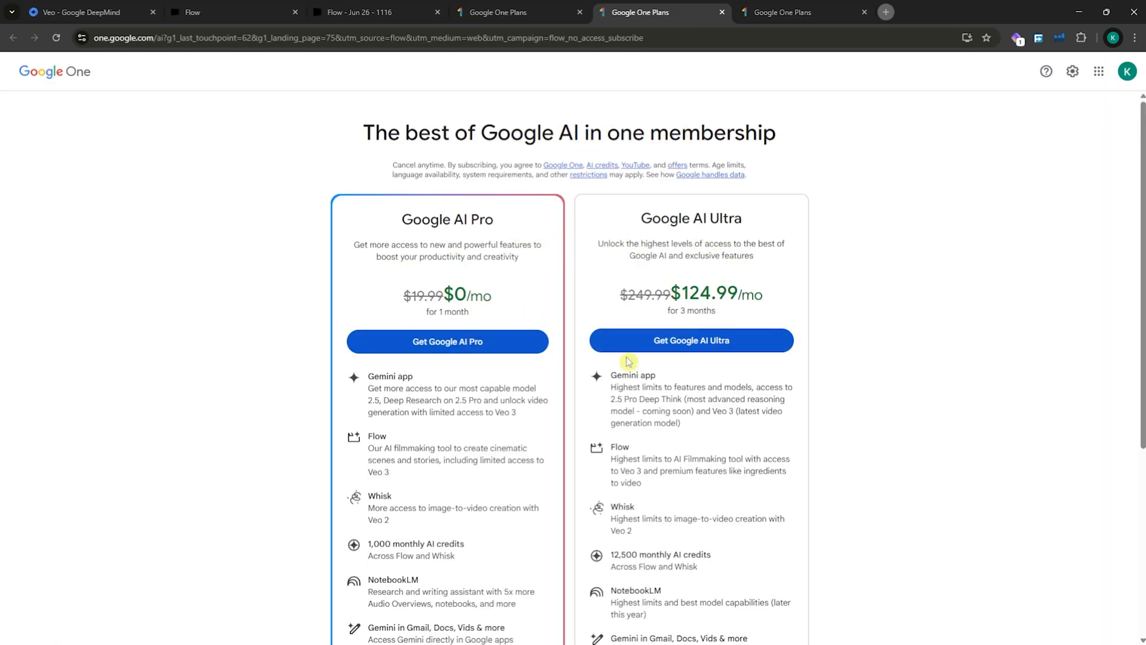
pyautogui.moveTo(499, 296)
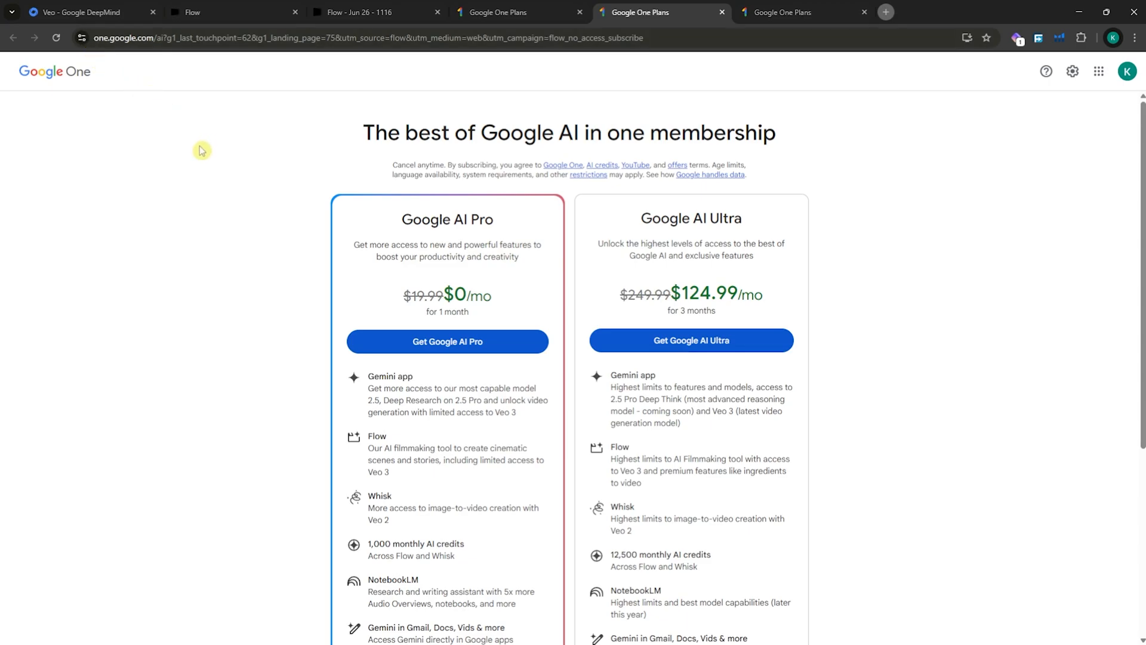
pyautogui.moveTo(287, 226)
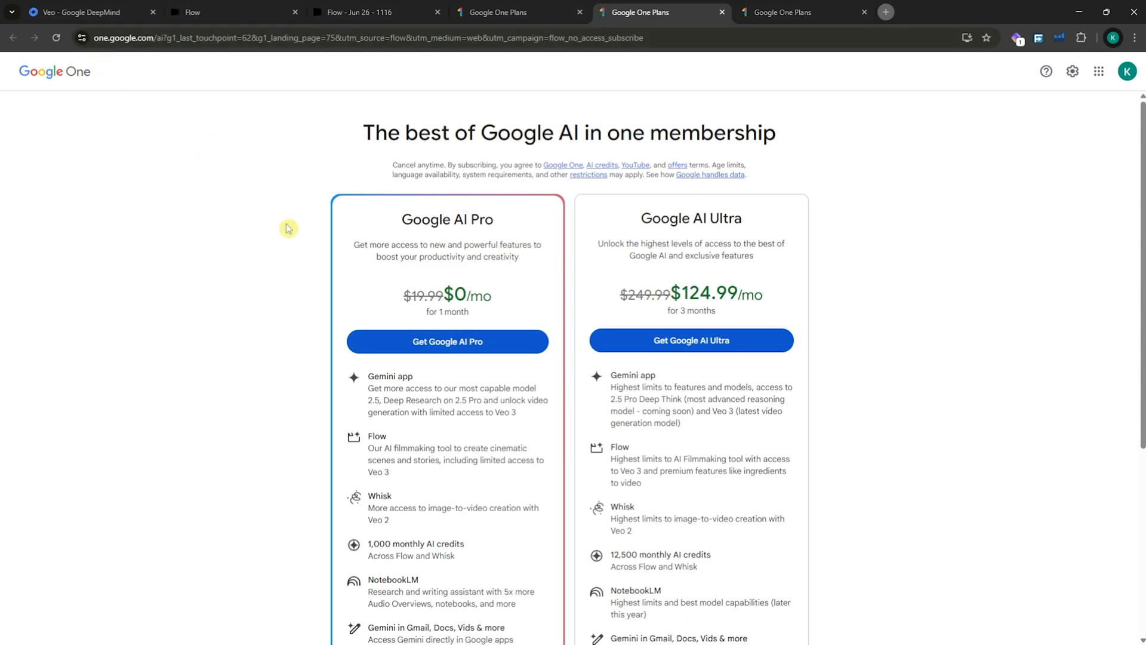
pyautogui.moveTo(446, 385)
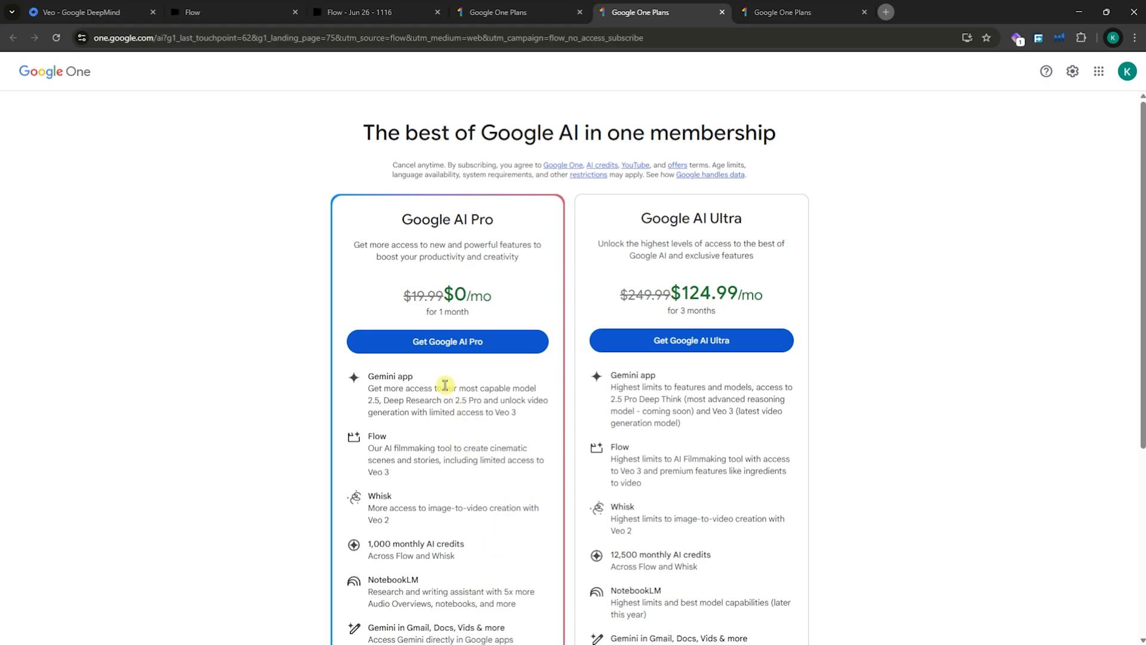
pyautogui.moveTo(304, 333)
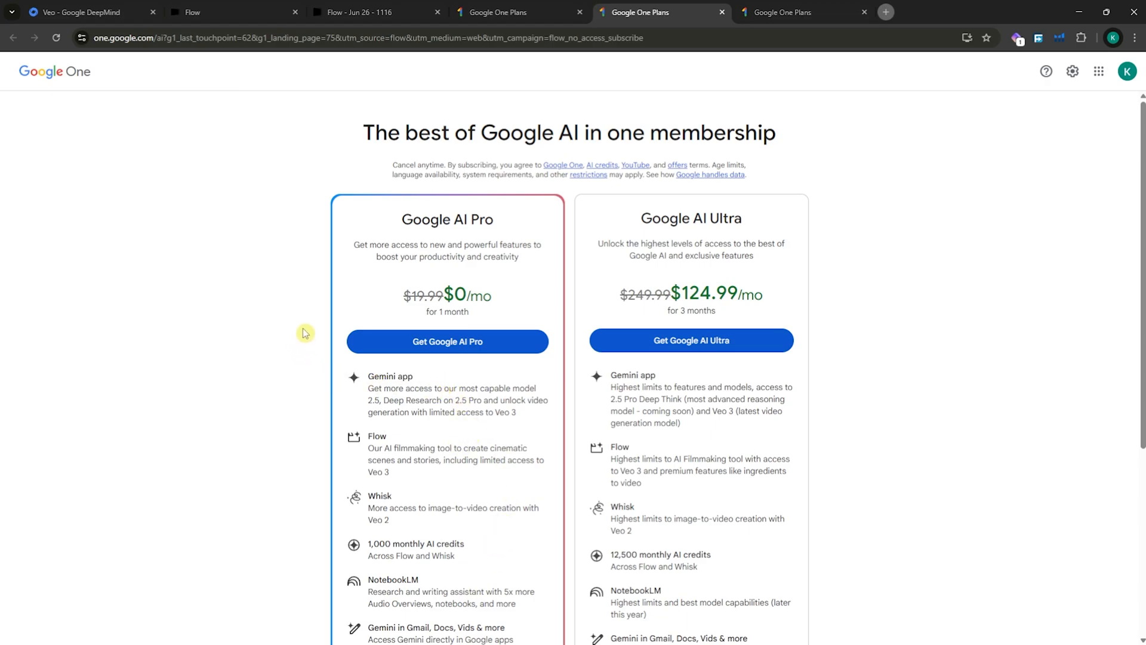
pyautogui.moveTo(293, 244)
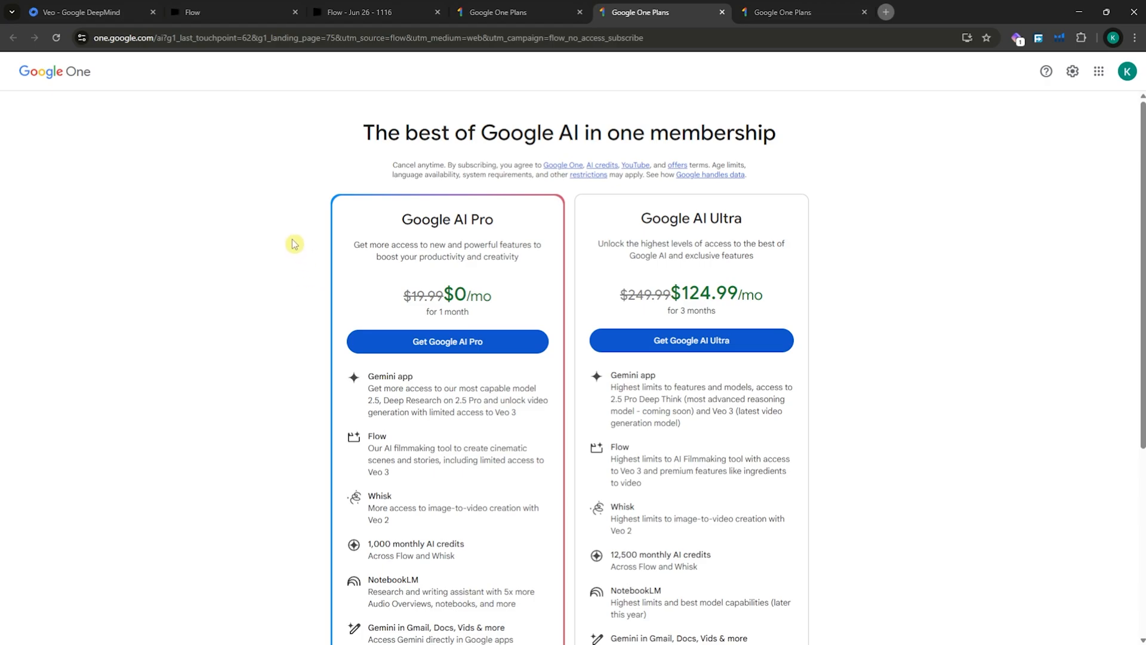
pyautogui.moveTo(235, 162)
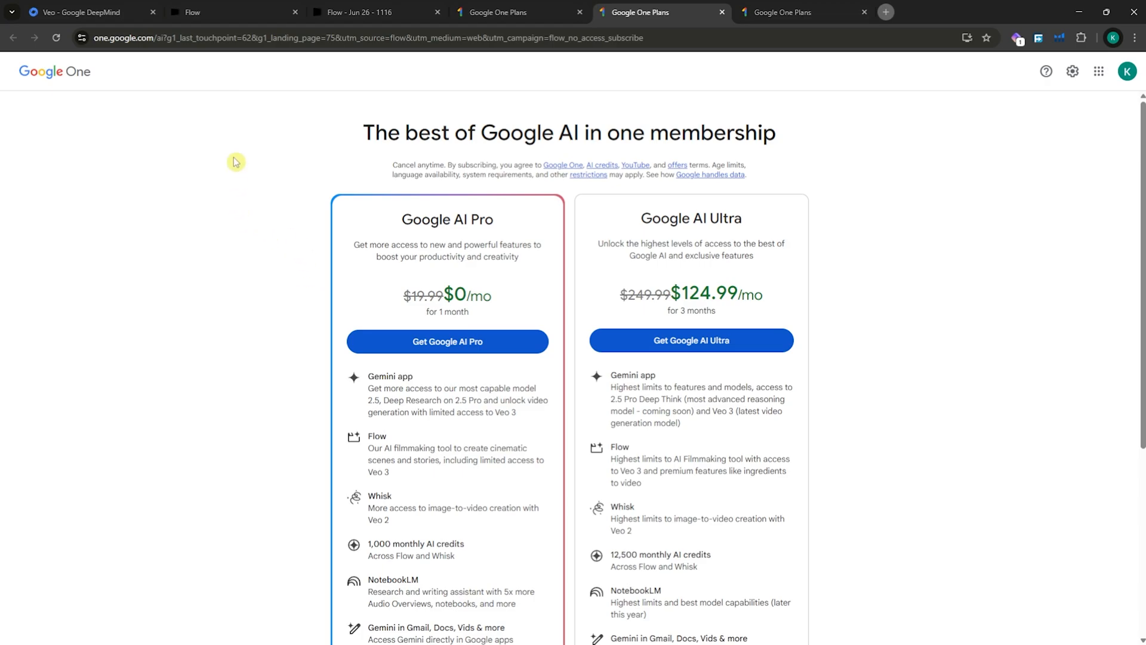